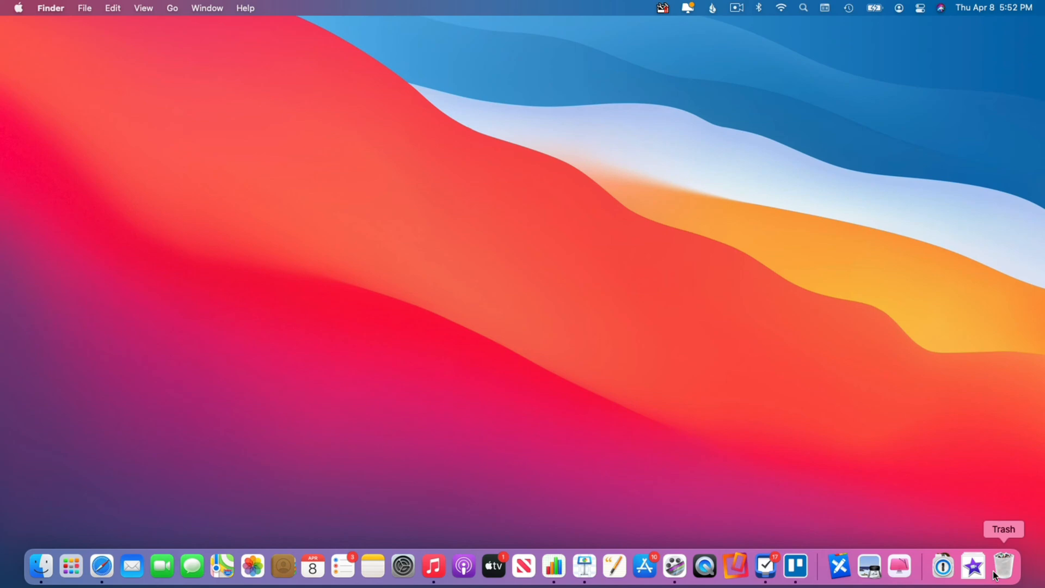
mouse_move(149, 158)
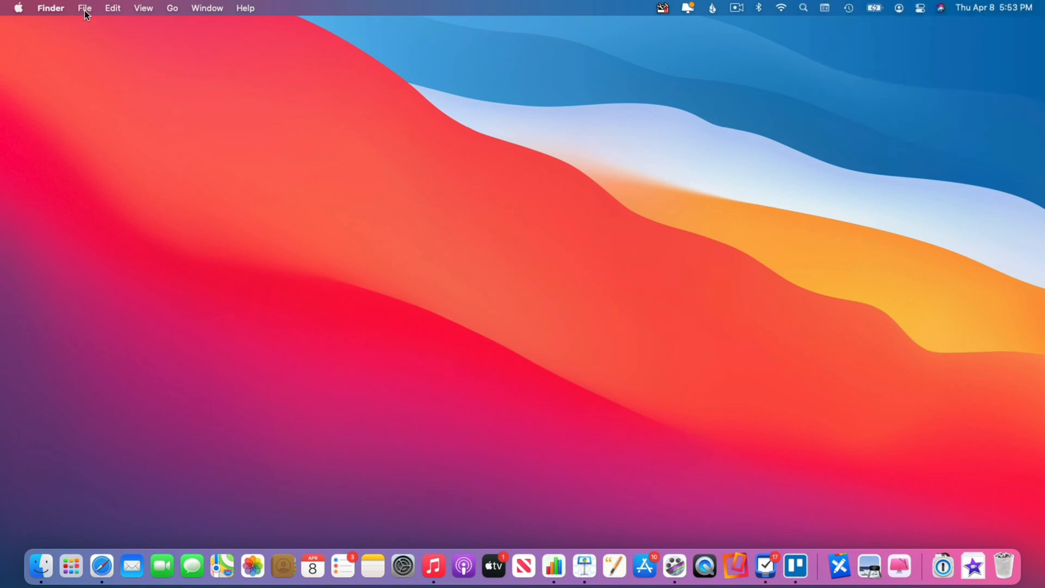
Open Control Center from the menu bar to show Wi-Fi, Bluetooth, display and sound controls
left_click(85, 8)
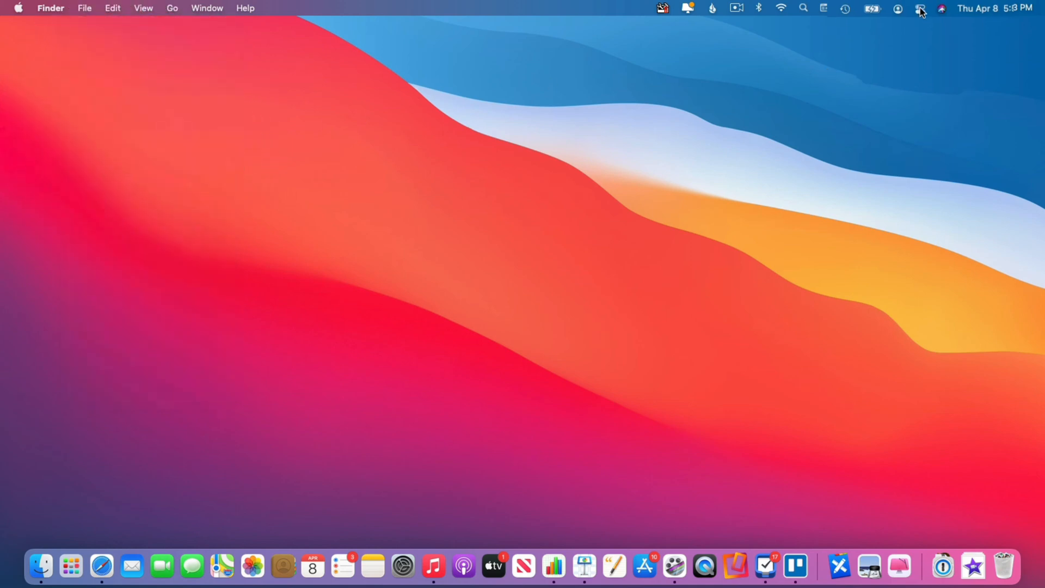
left_click(920, 8)
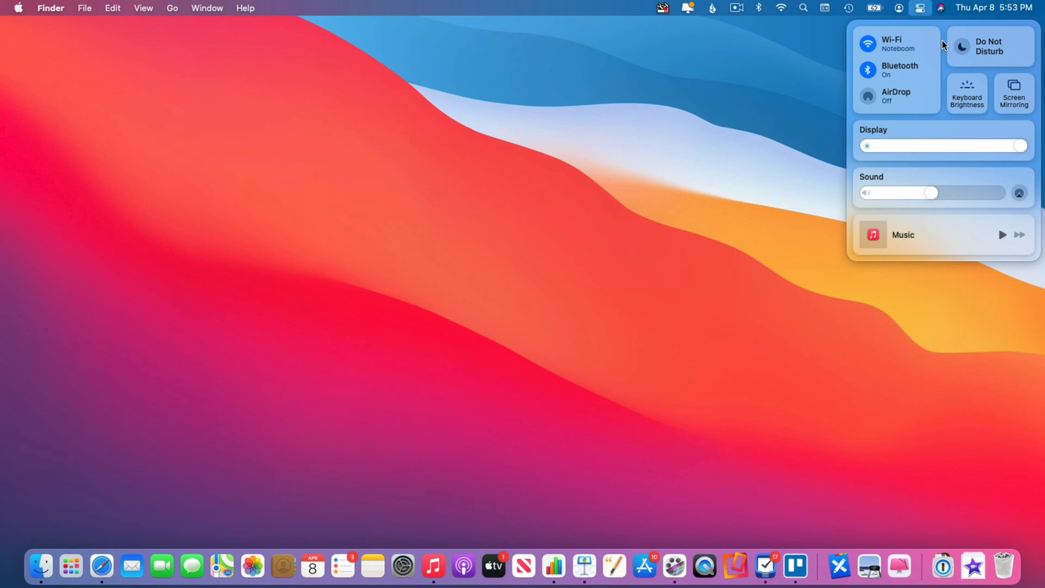
mouse_move(84, 13)
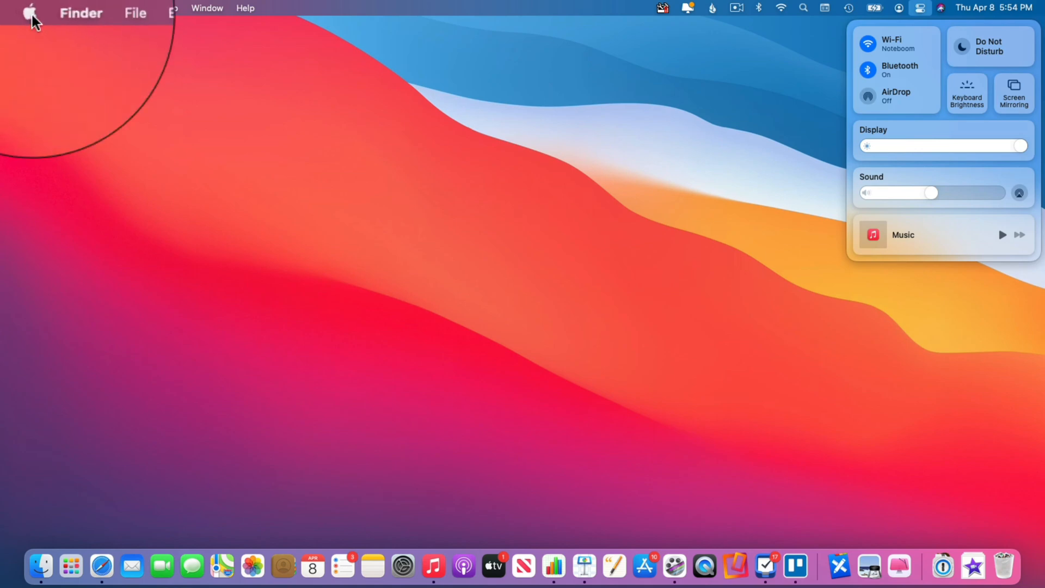
Choose System Preferences from the Apple menu, dismissing the Control Center panel
left_click(28, 10)
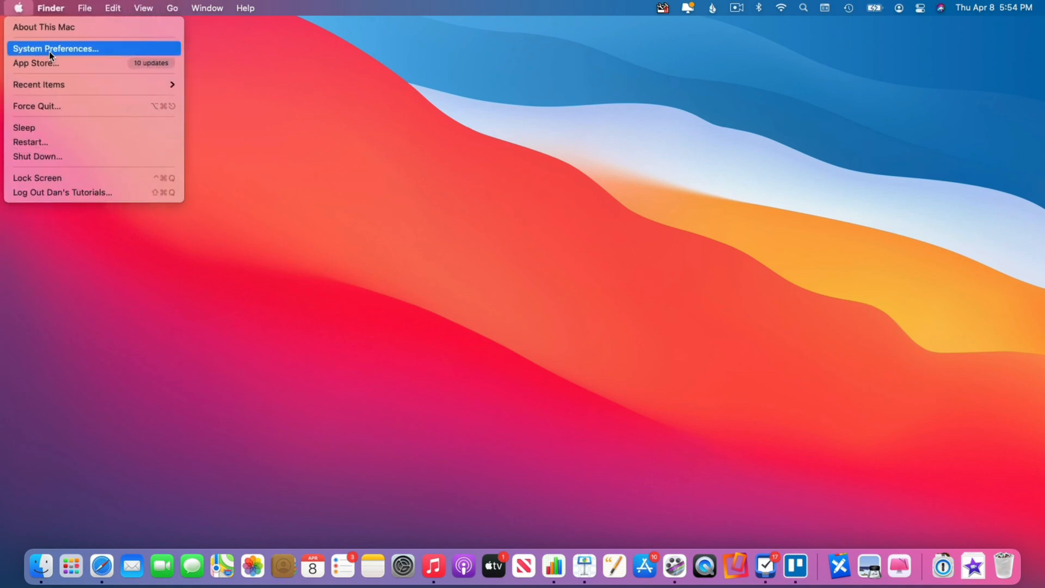
left_click(55, 48)
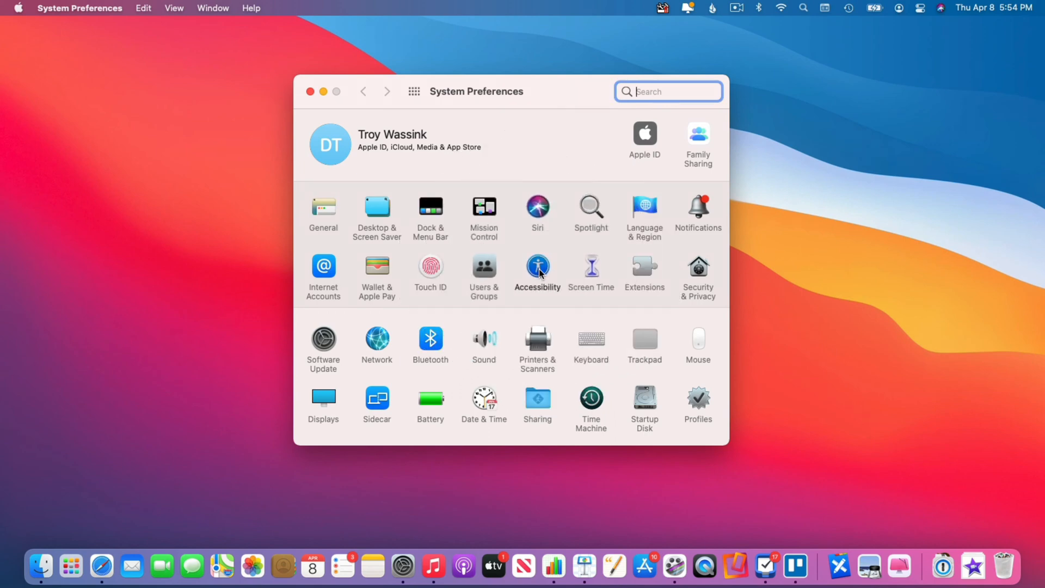
Enable Reduce transparency under Accessibility > Display
left_click(537, 270)
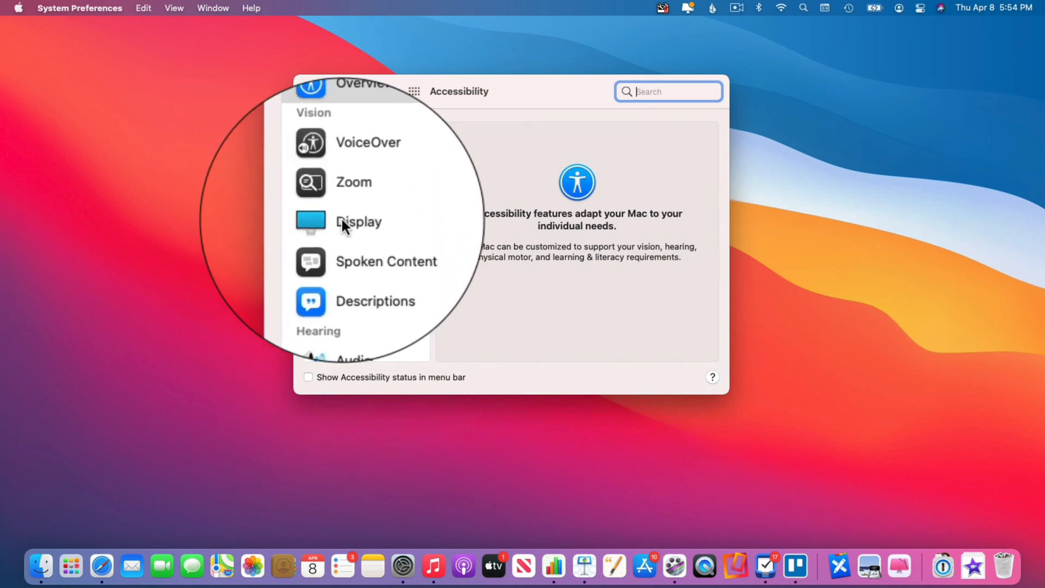
left_click(351, 222)
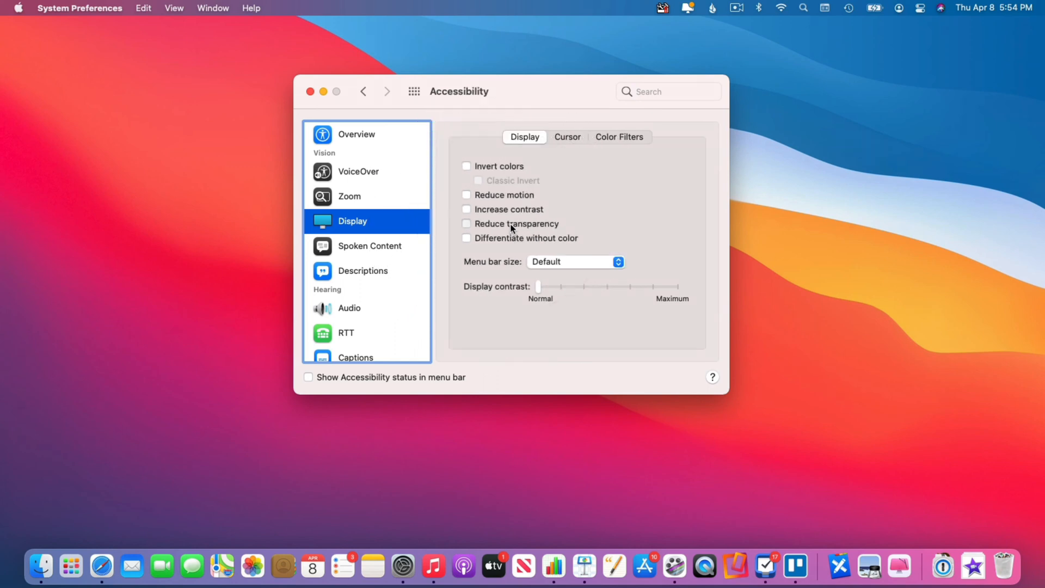
left_click(465, 223)
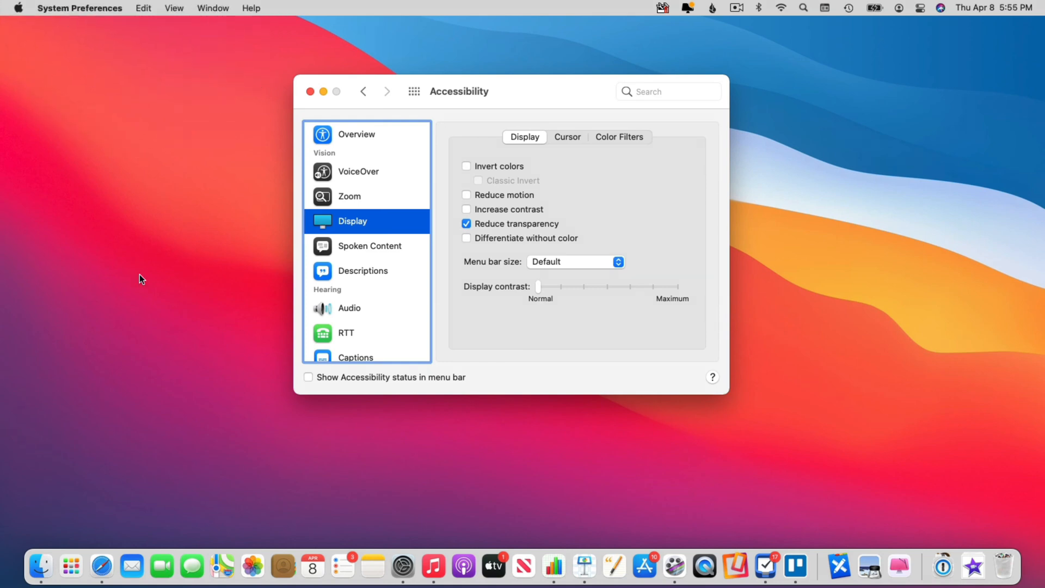
mouse_move(122, 551)
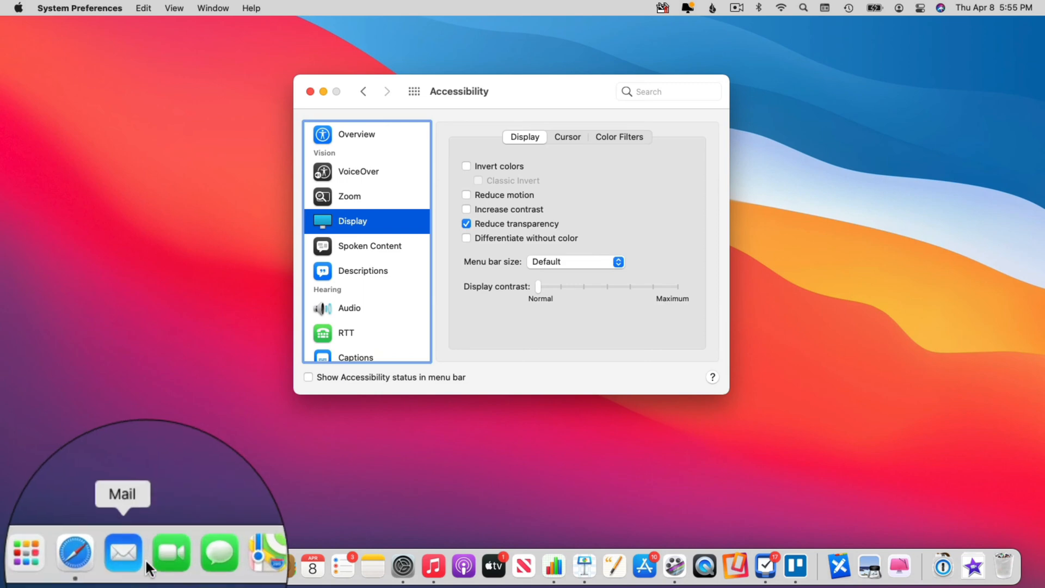
mouse_move(123, 553)
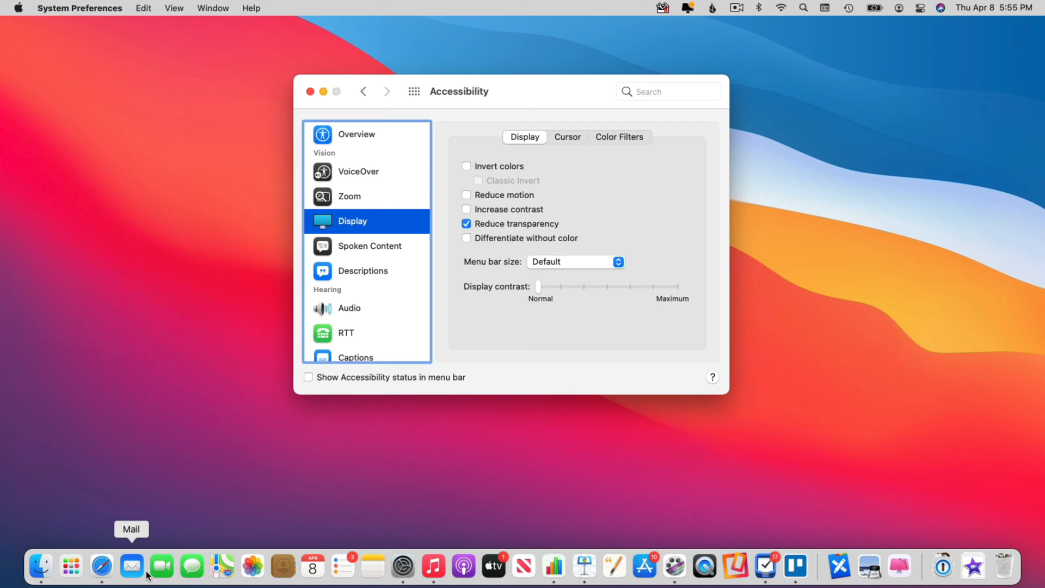
Click the desktop to make Finder frontmost, leaving System Preferences behind
left_click(140, 71)
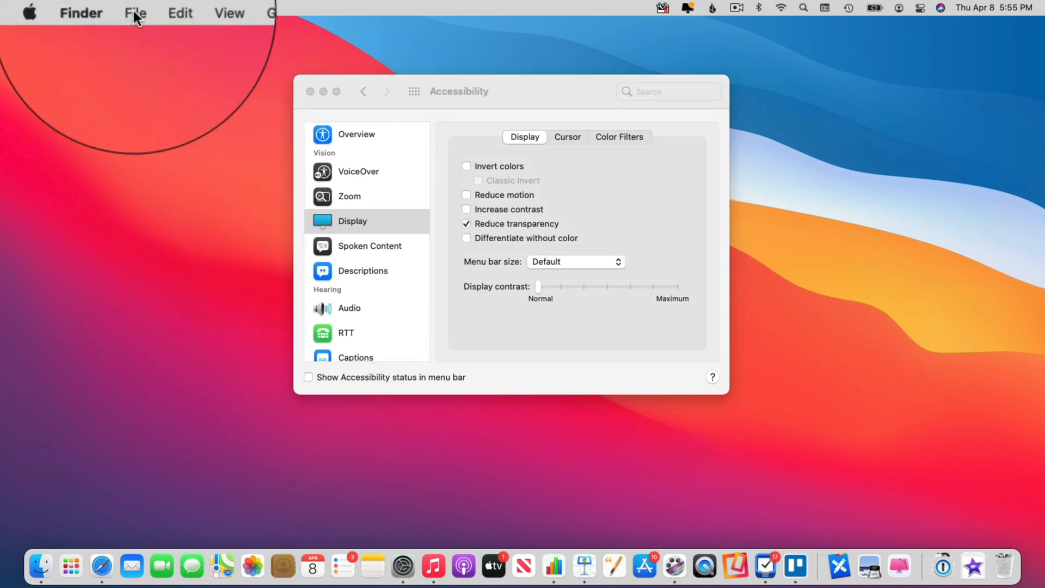
left_click(134, 12)
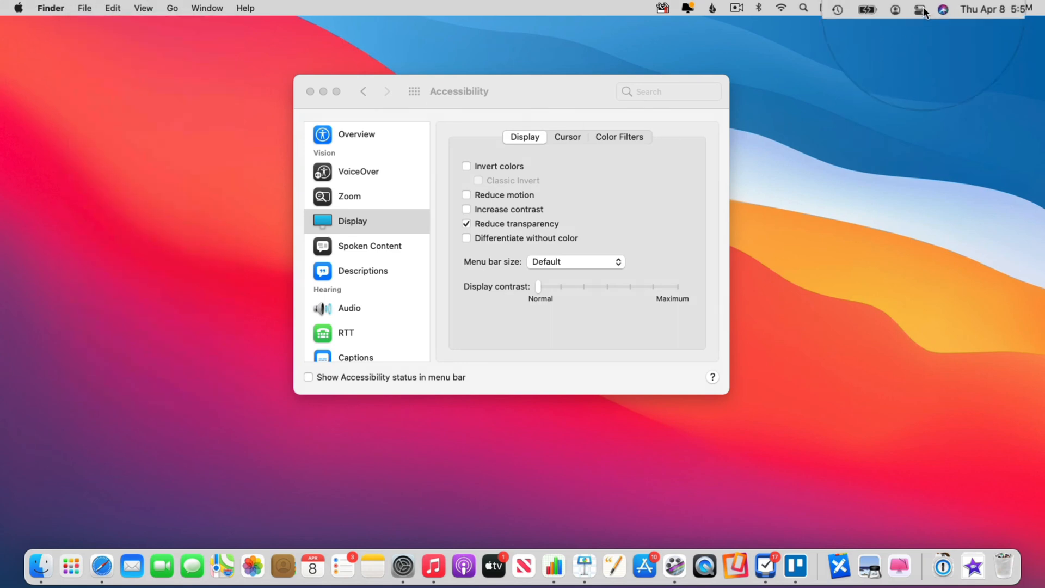
Reopen Control Center to check that the panel is now drawn opaque
left_click(920, 9)
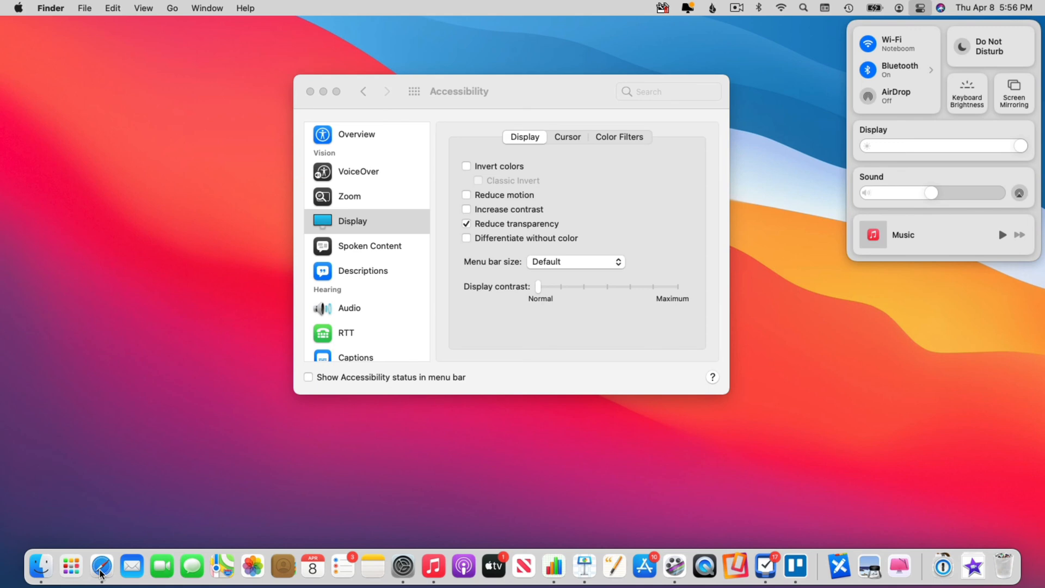
mouse_move(99, 117)
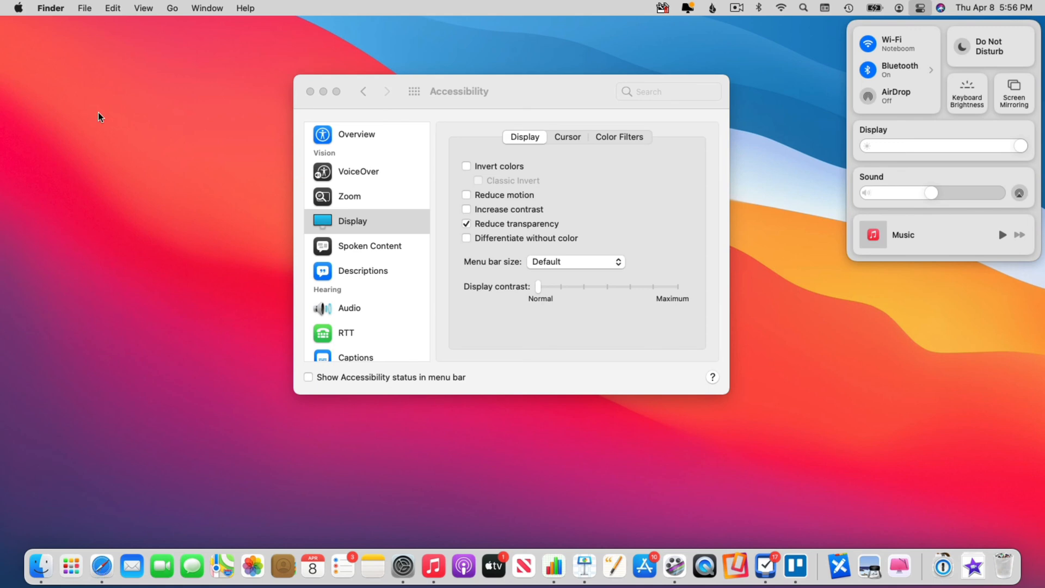